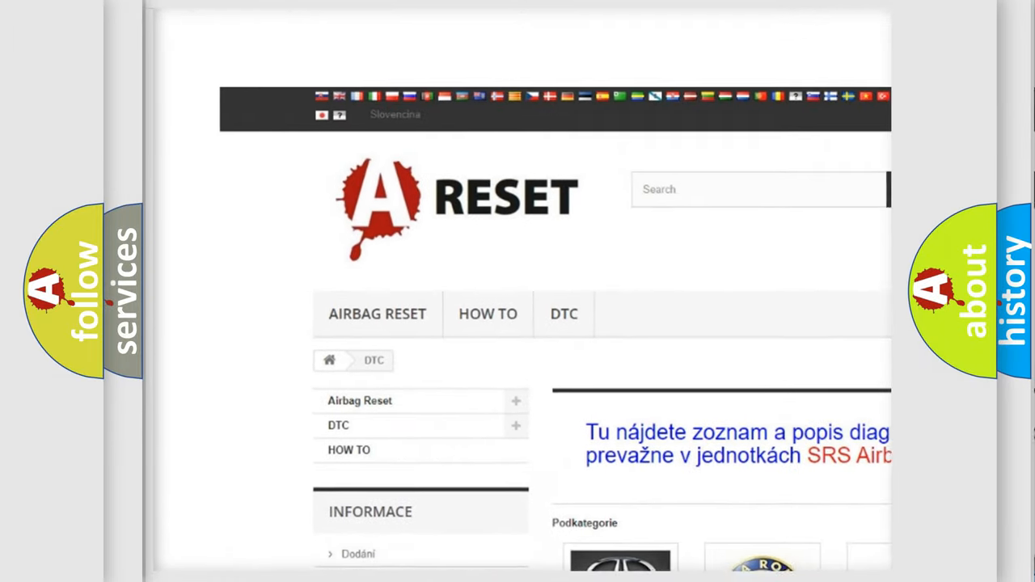
scroll(down, 3)
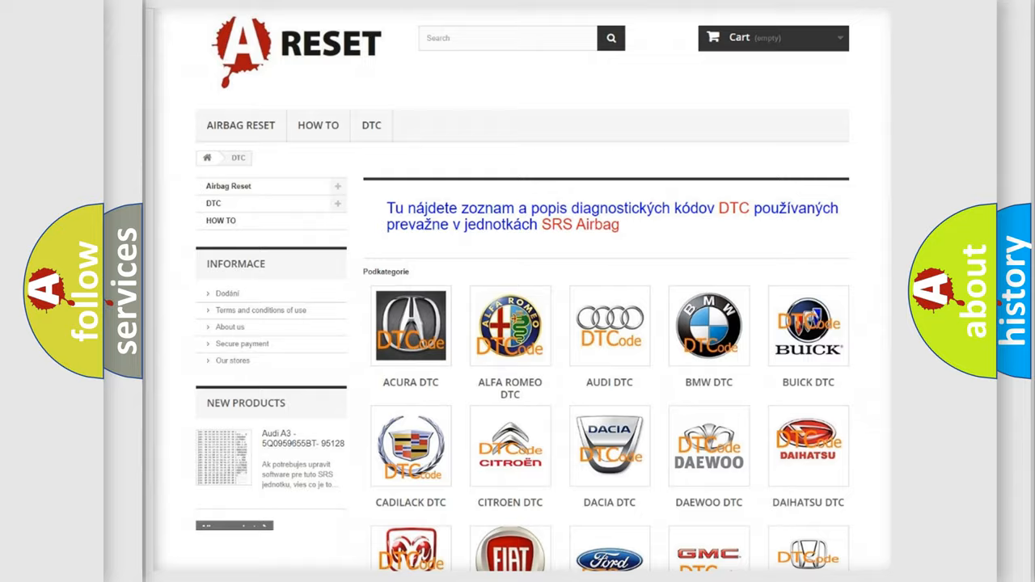
scroll(down, 3)
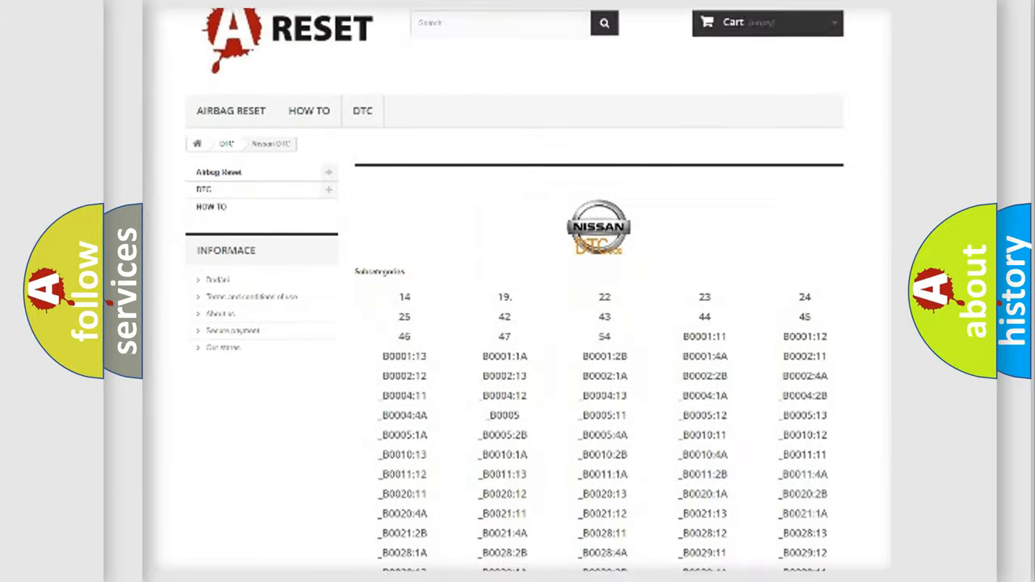
scroll(down, 3)
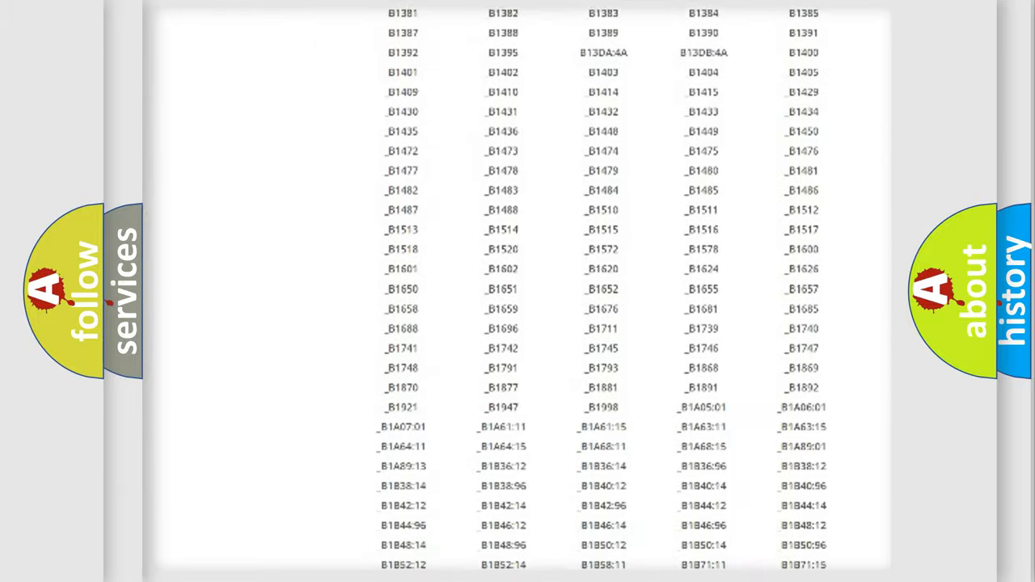